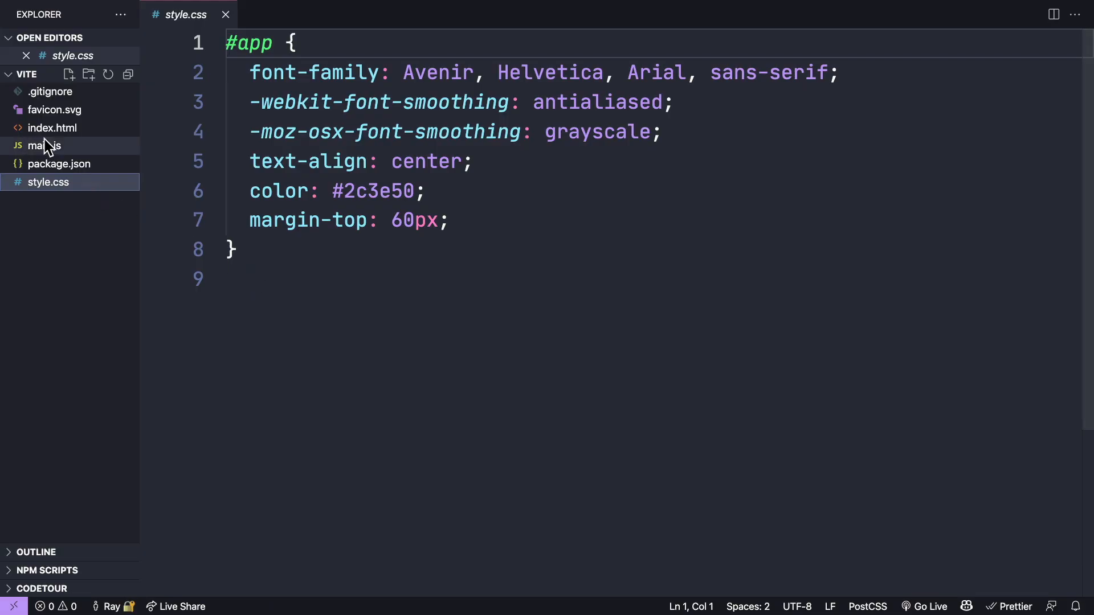
Show main.js in the editor, revealing its style.css import and Hello Vite! markup
left_click(43, 145)
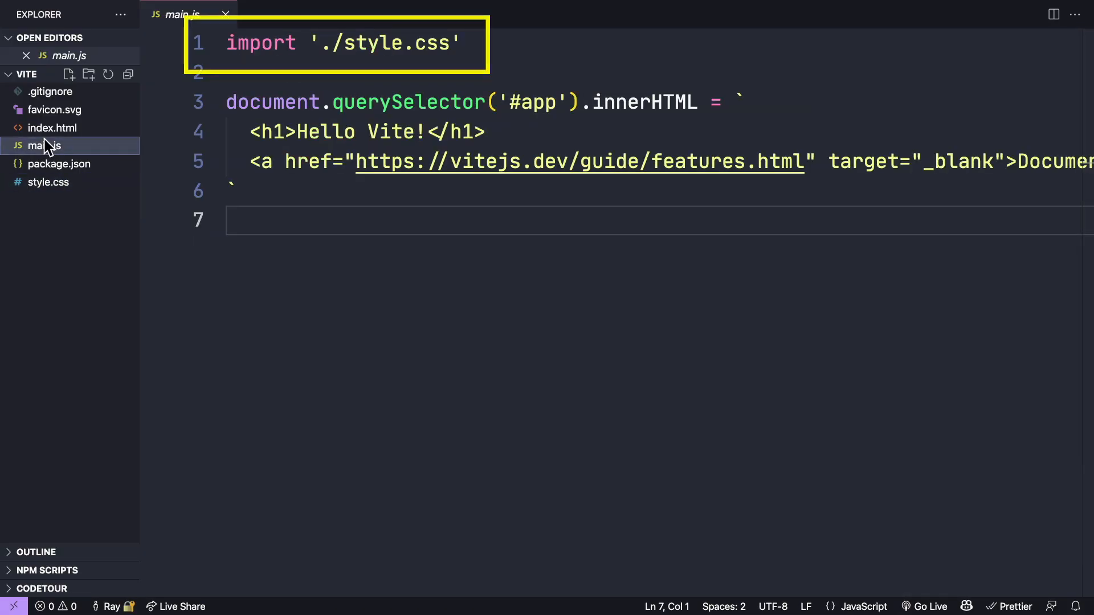